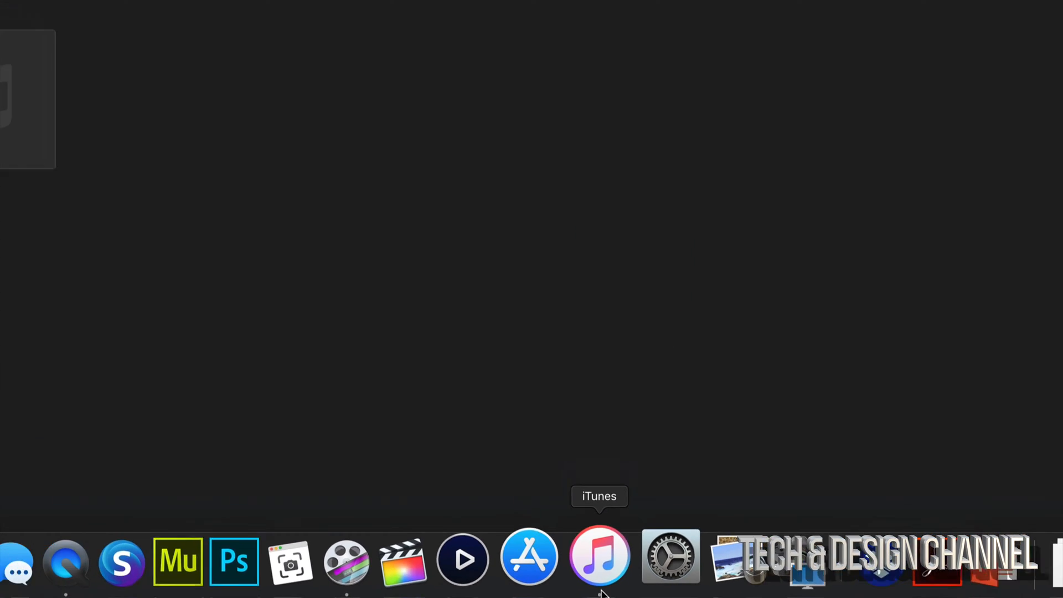
Launch iTunes from the Dock to show the music library and connected iPhone.
left_click(599, 556)
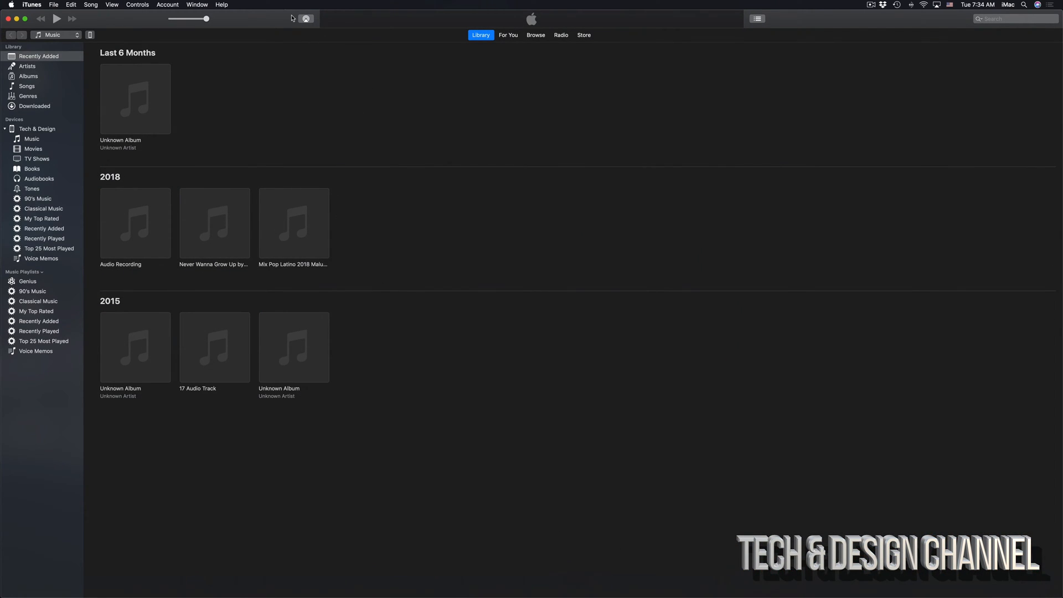
mouse_move(89, 32)
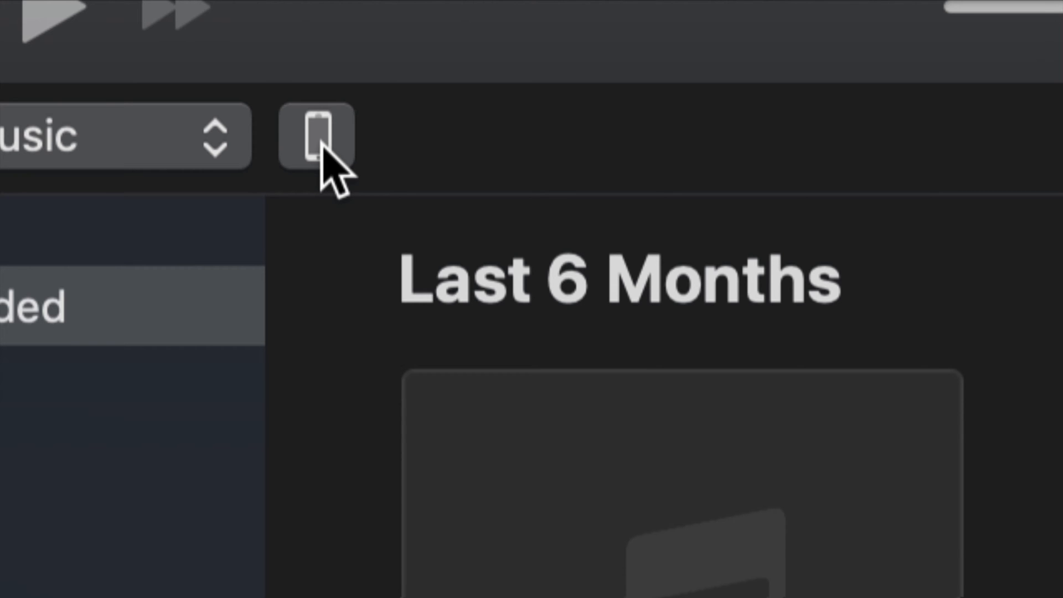
mouse_move(342, 197)
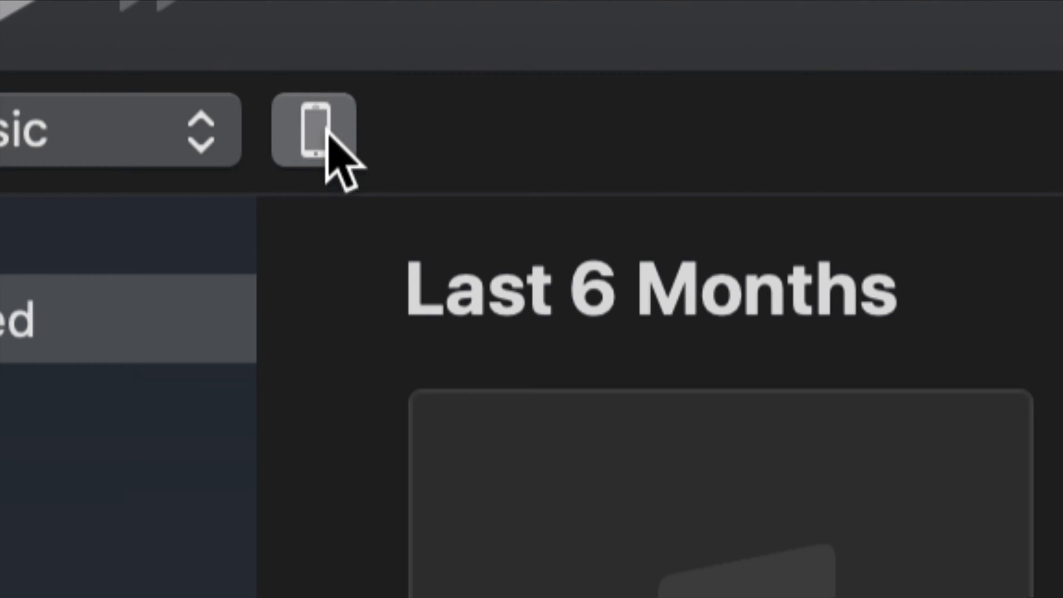
Show the iPhone 6s summary and set automatic backups to This Computer instead of iCloud.
left_click(309, 128)
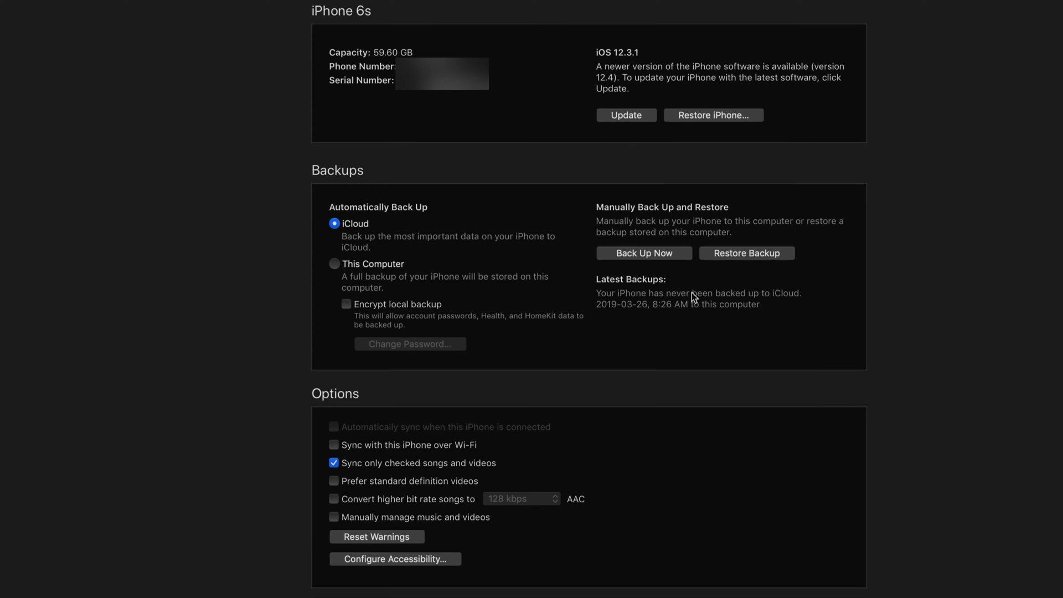
mouse_move(622, 245)
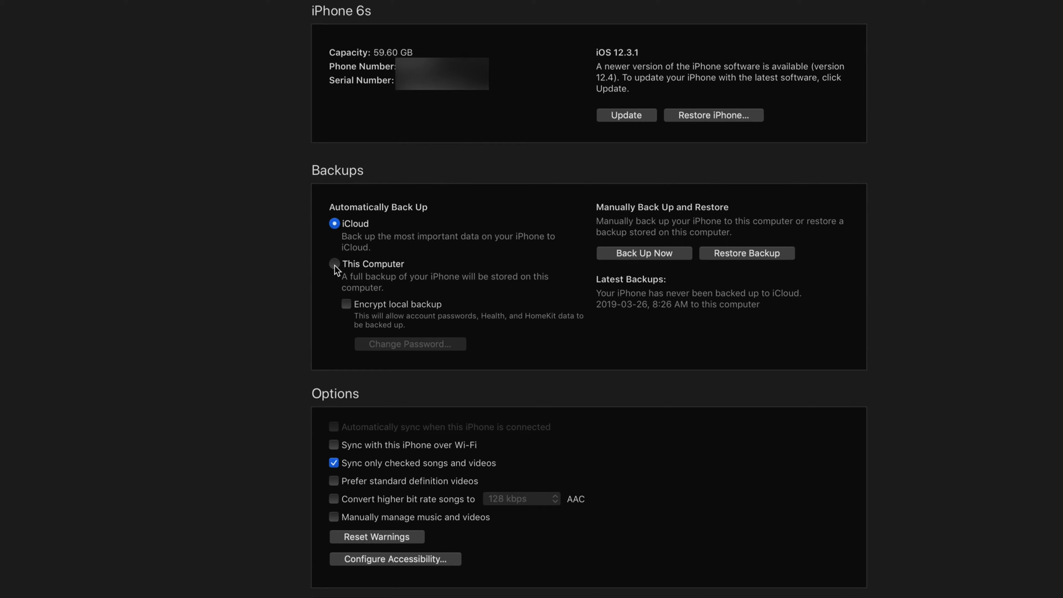
left_click(335, 263)
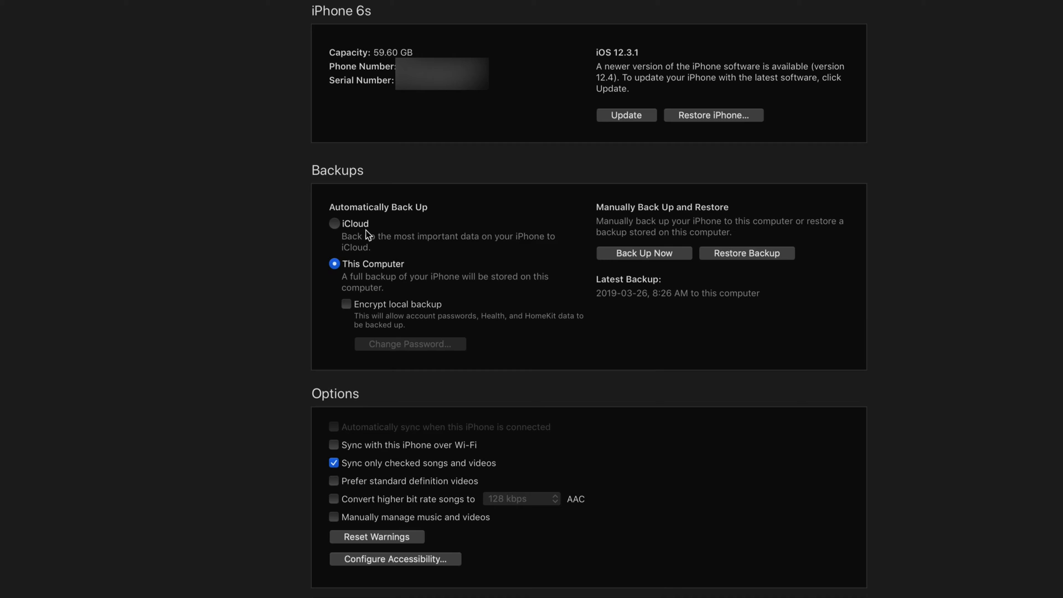
mouse_move(634, 258)
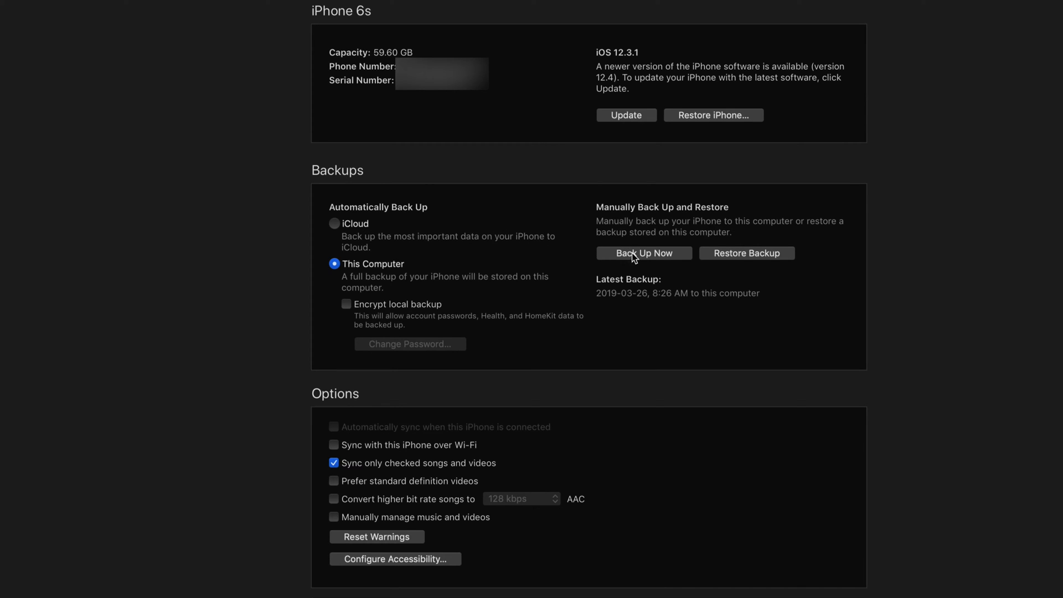
mouse_move(668, 265)
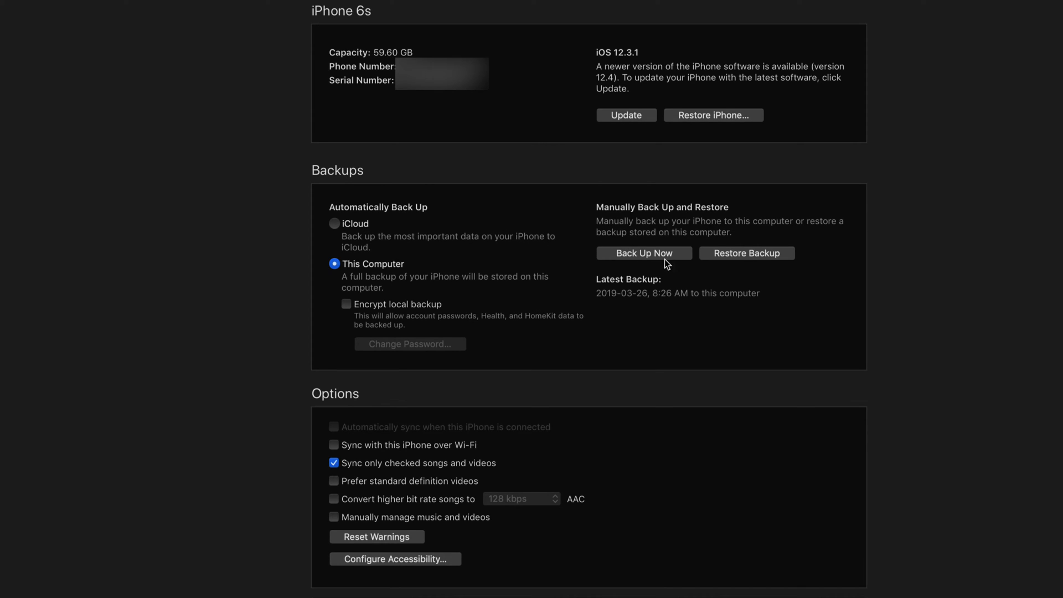
mouse_move(653, 264)
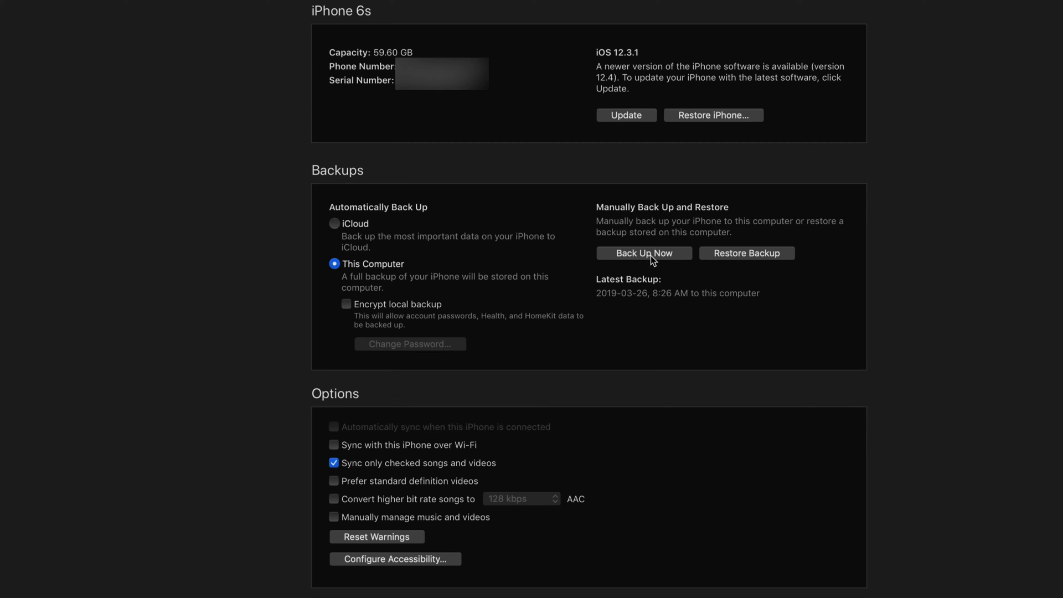
Run Back Up Now so the iPhone 6s backs up to this computer, latest backup today 7:43 AM.
left_click(643, 253)
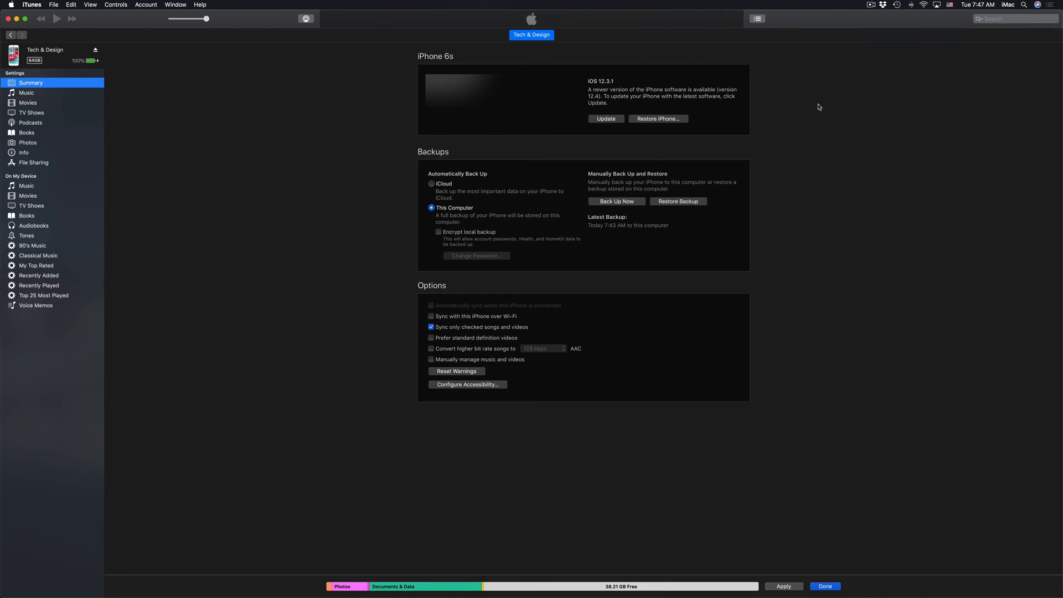
mouse_move(606, 125)
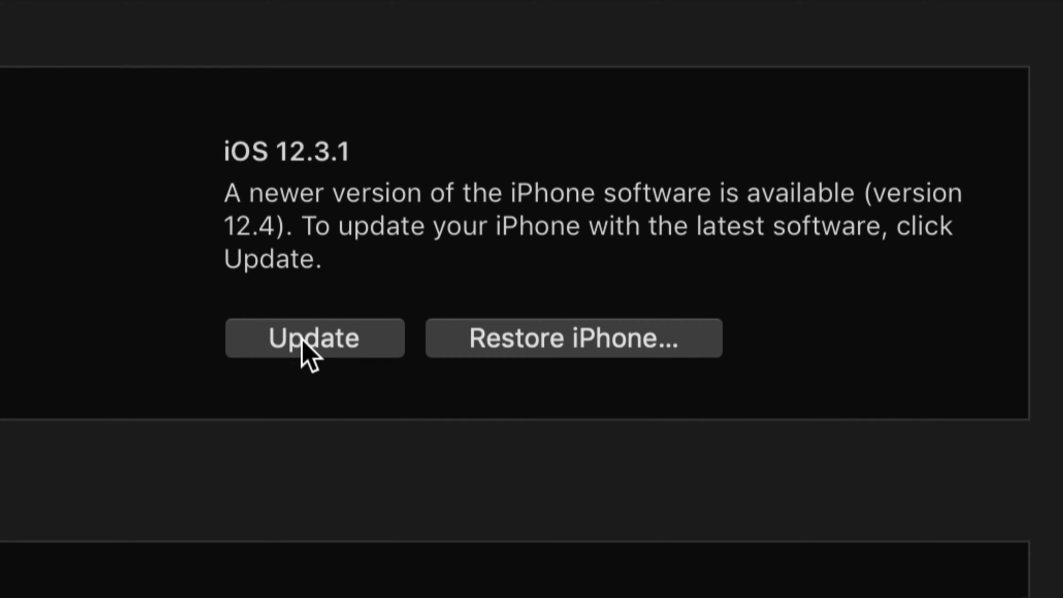
Confirm the iOS 12.4 update, pass the release notes, agree to the license and continue after the passcode.
left_click(314, 337)
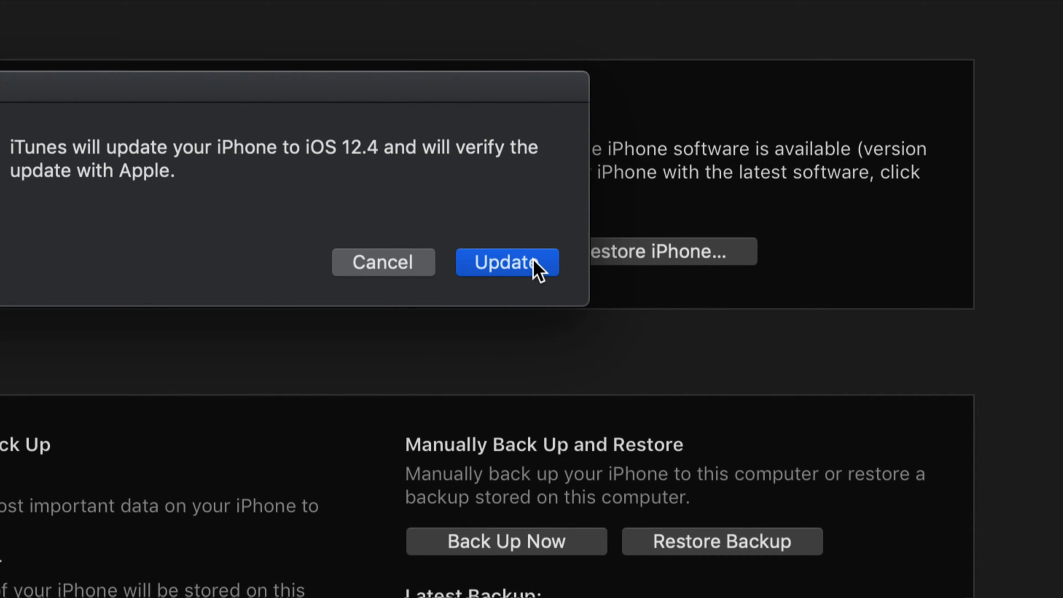
left_click(506, 262)
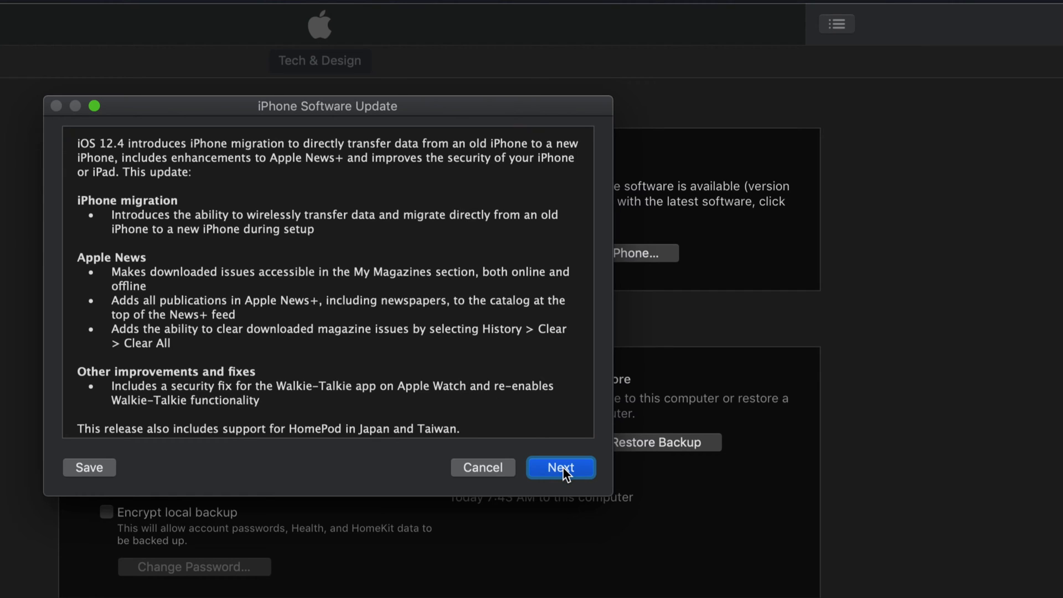
left_click(561, 468)
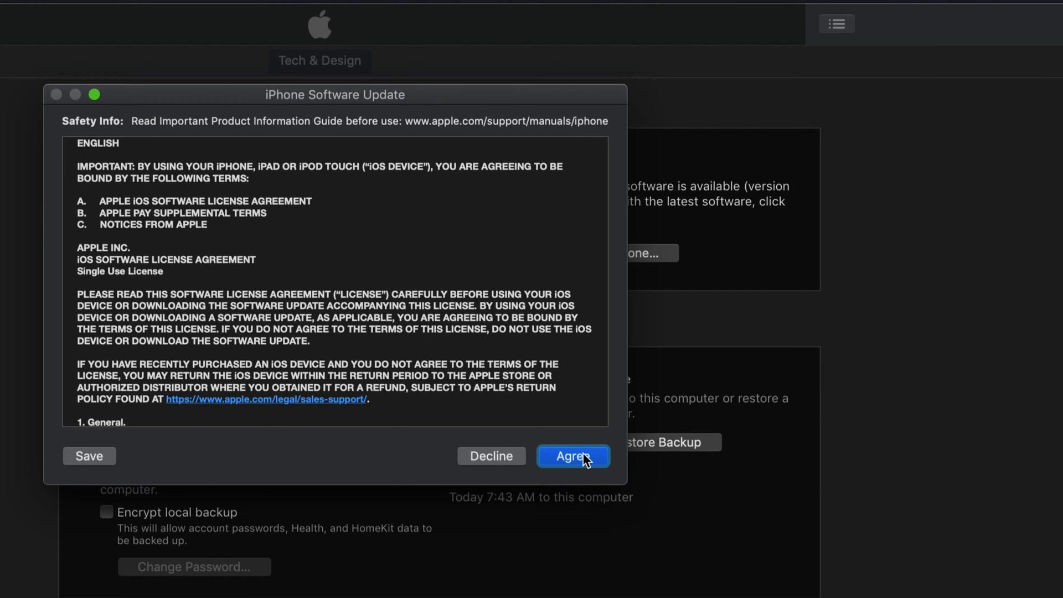
left_click(573, 455)
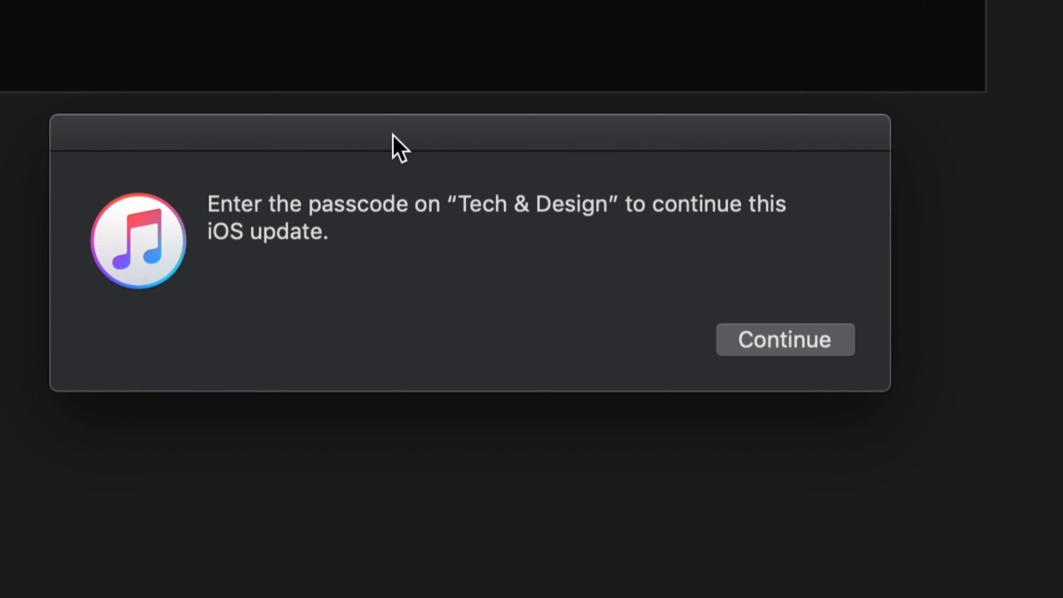
left_click(784, 339)
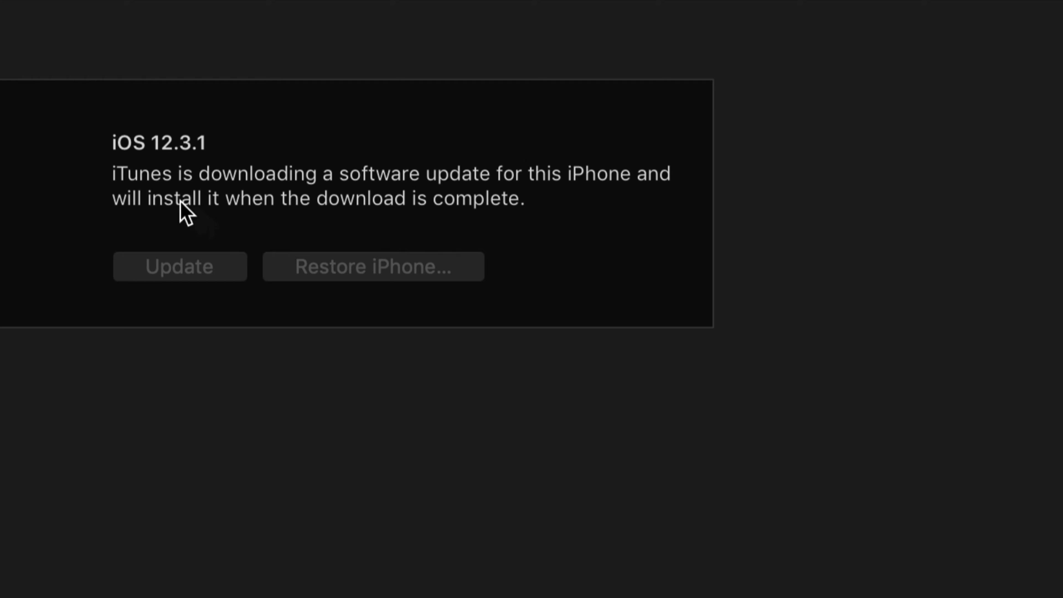
mouse_move(358, 197)
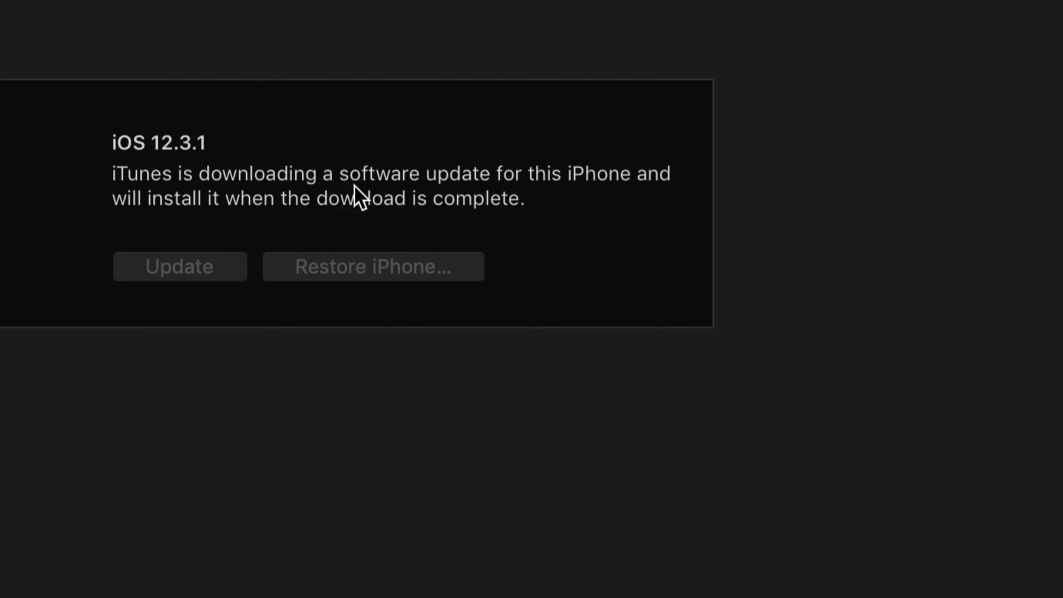
mouse_move(530, 204)
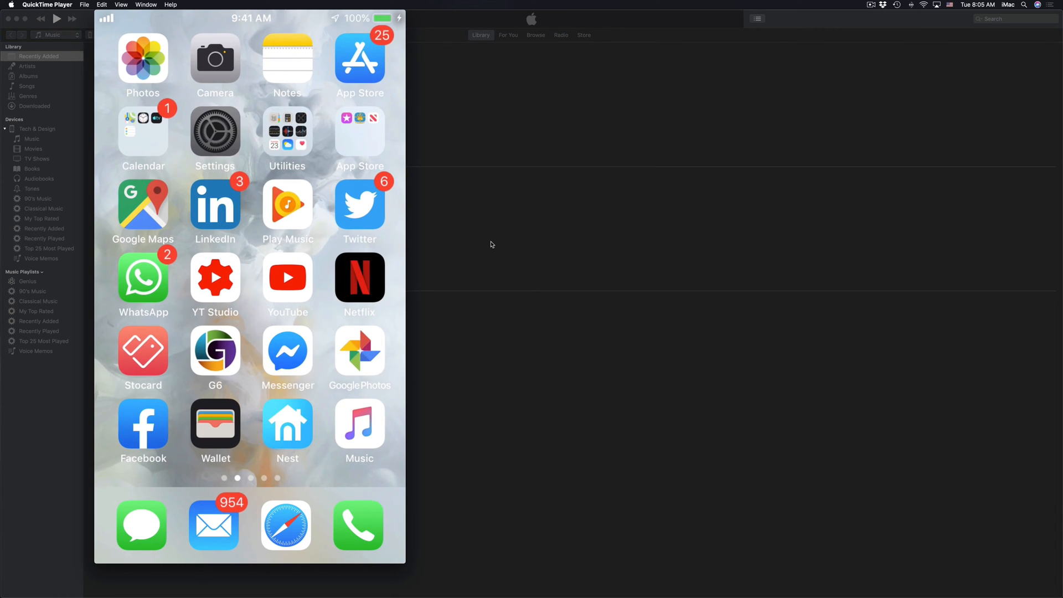
On the mirrored iPhone, go to Settings > General > Software Update to check the update status.
left_click(214, 132)
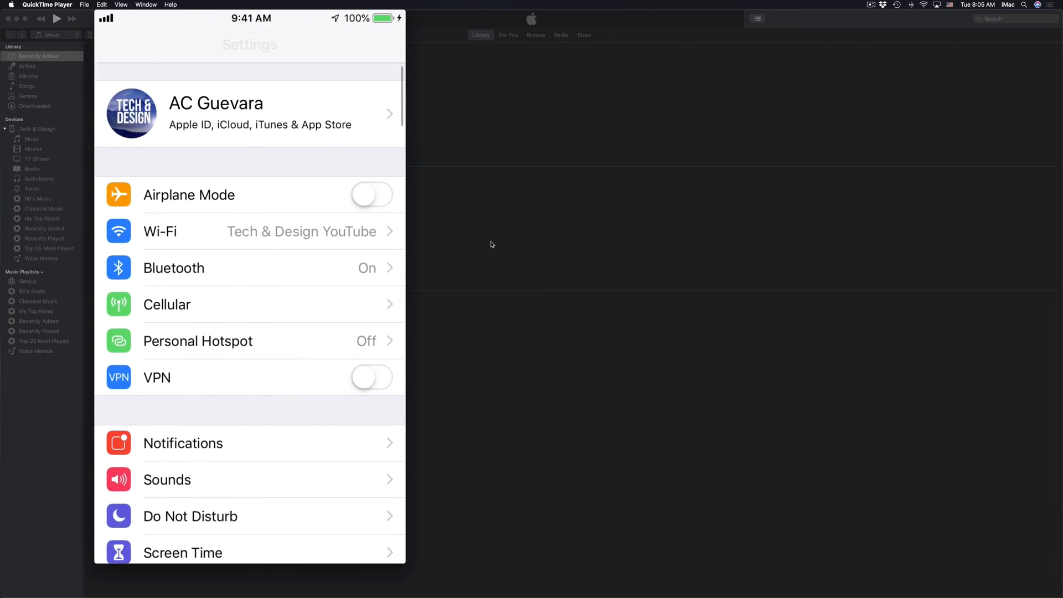
left_click(249, 45)
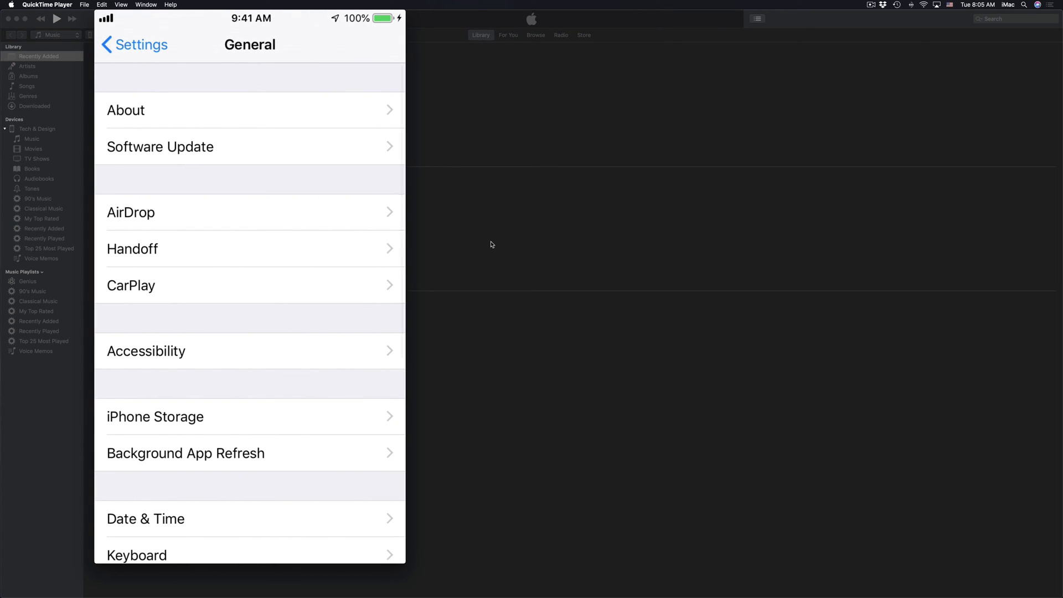
left_click(249, 146)
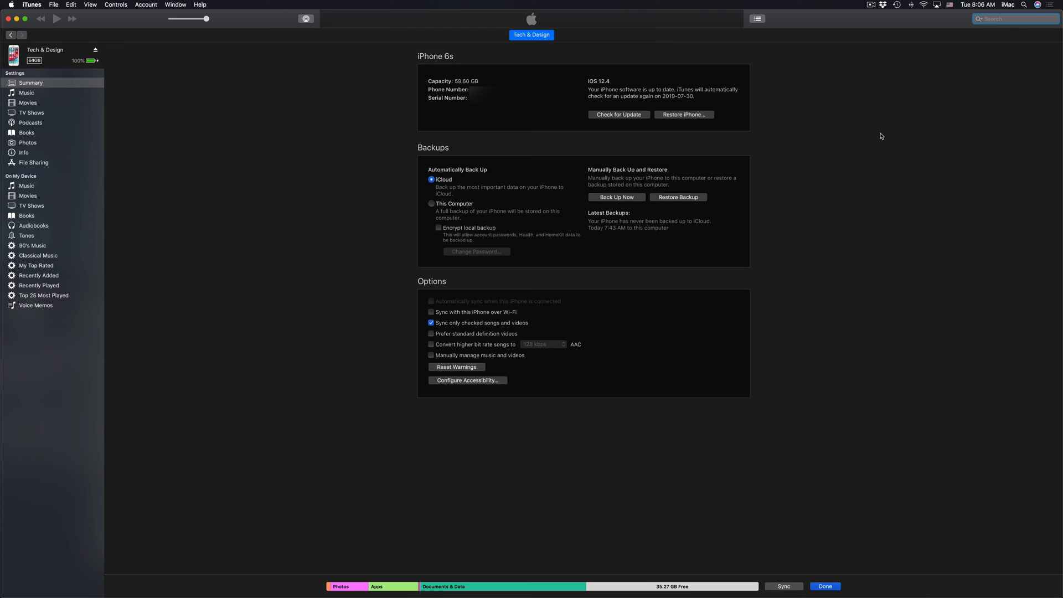
Enable Sync with this iPhone over Wi-Fi in the summary options.
left_click(430, 312)
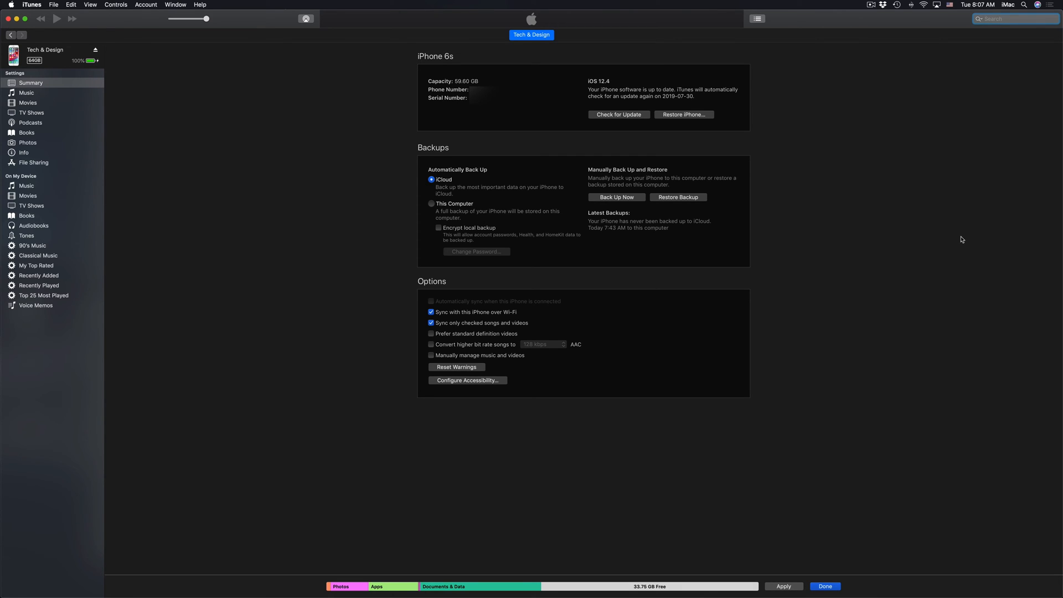
left_click(1013, 19)
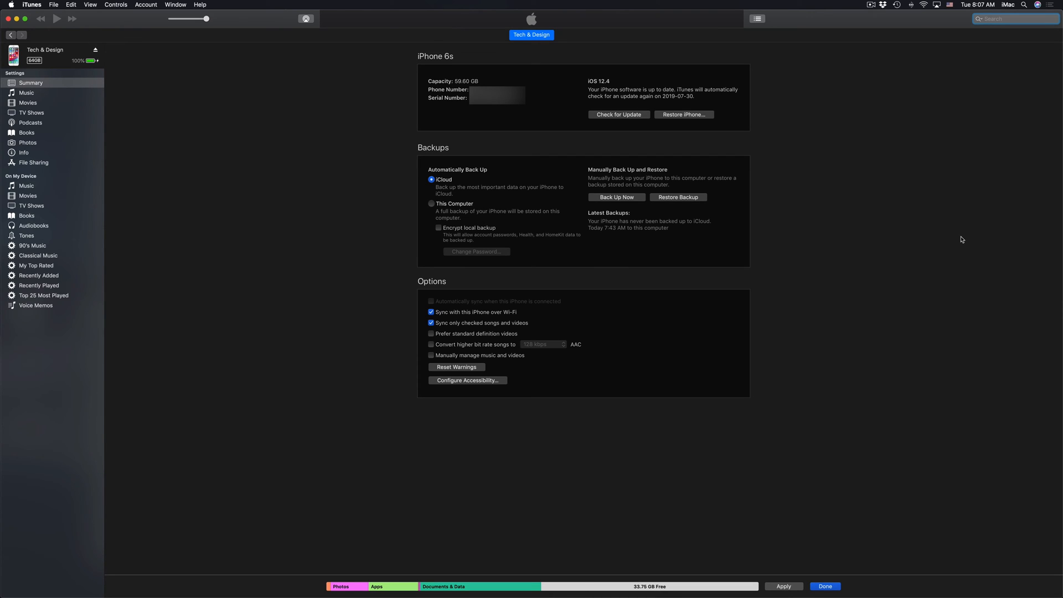
left_click(431, 313)
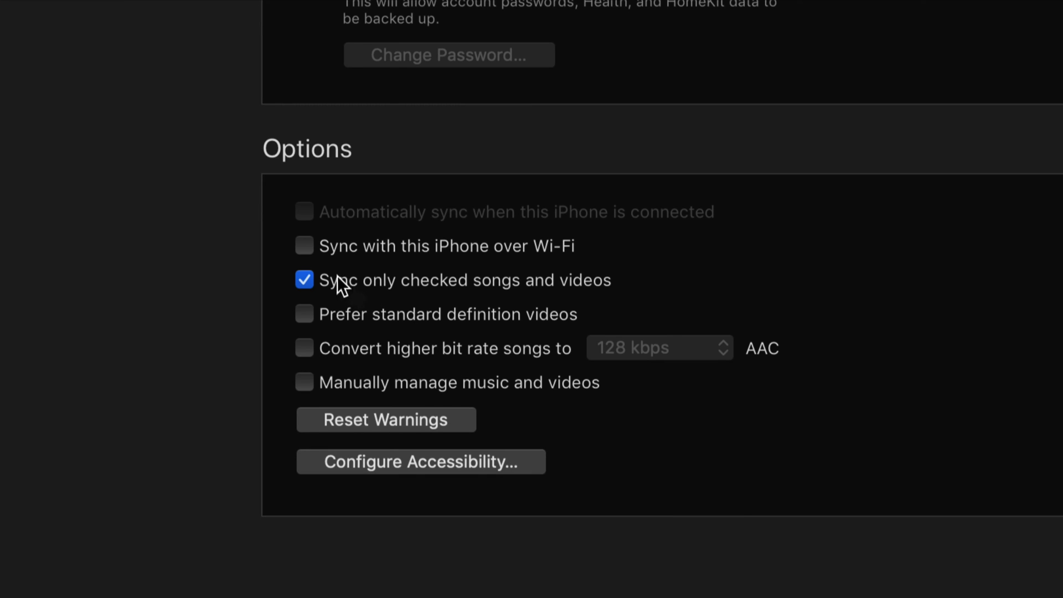
mouse_move(307, 256)
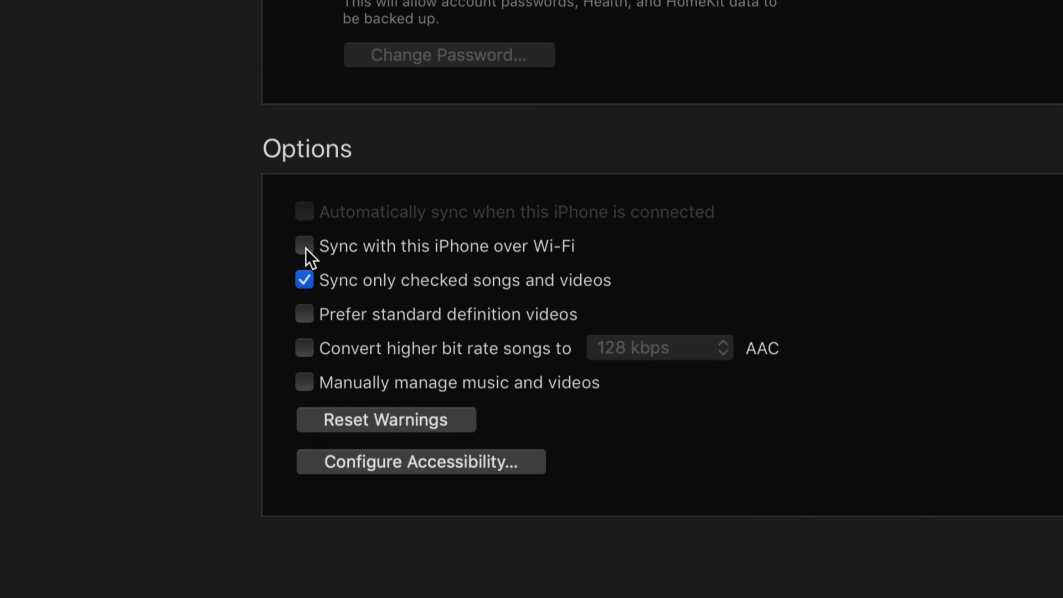
left_click(304, 246)
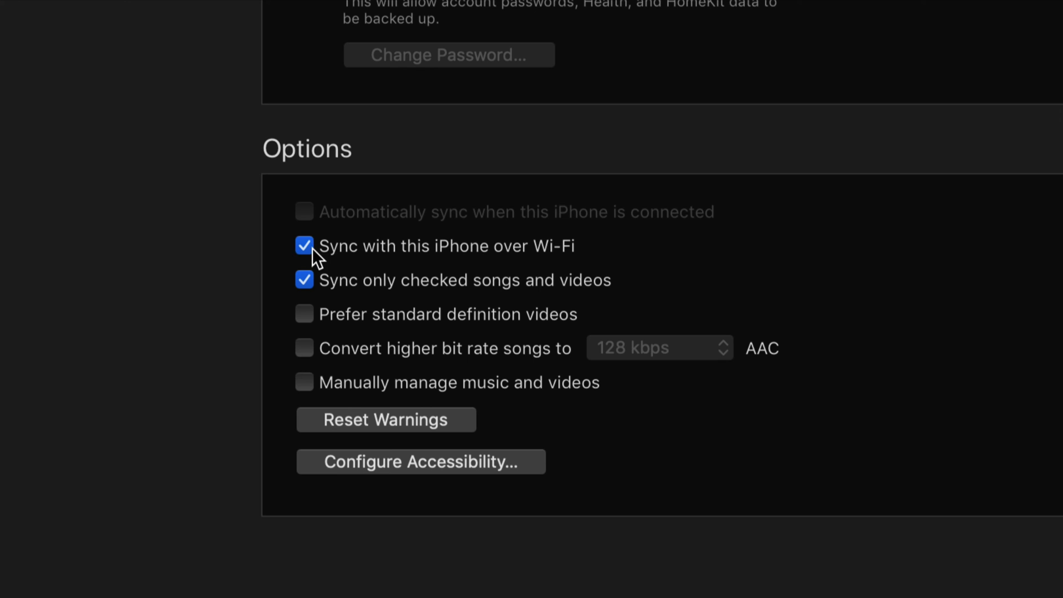
mouse_move(570, 261)
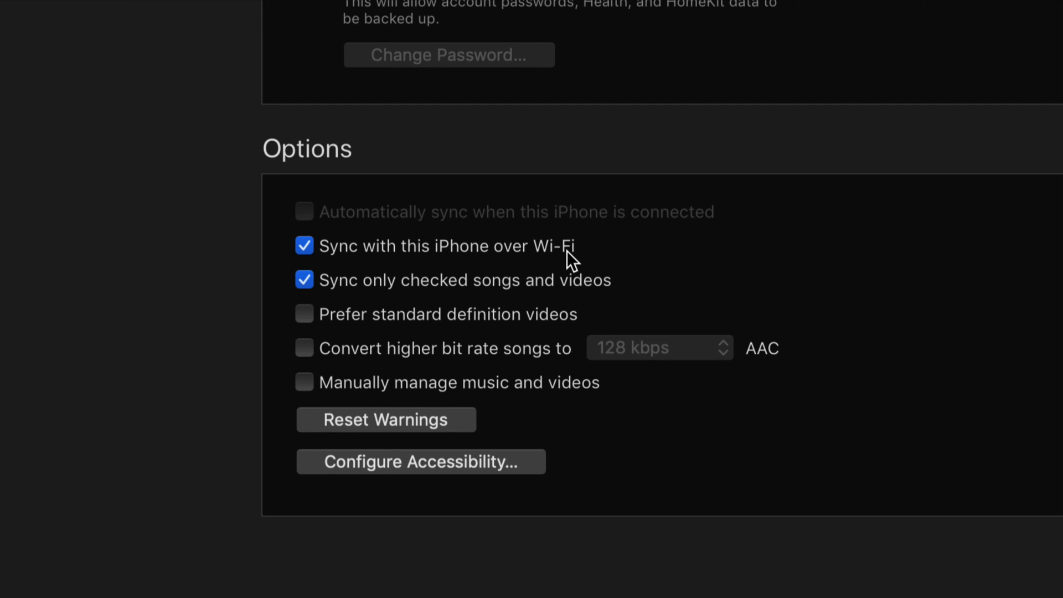